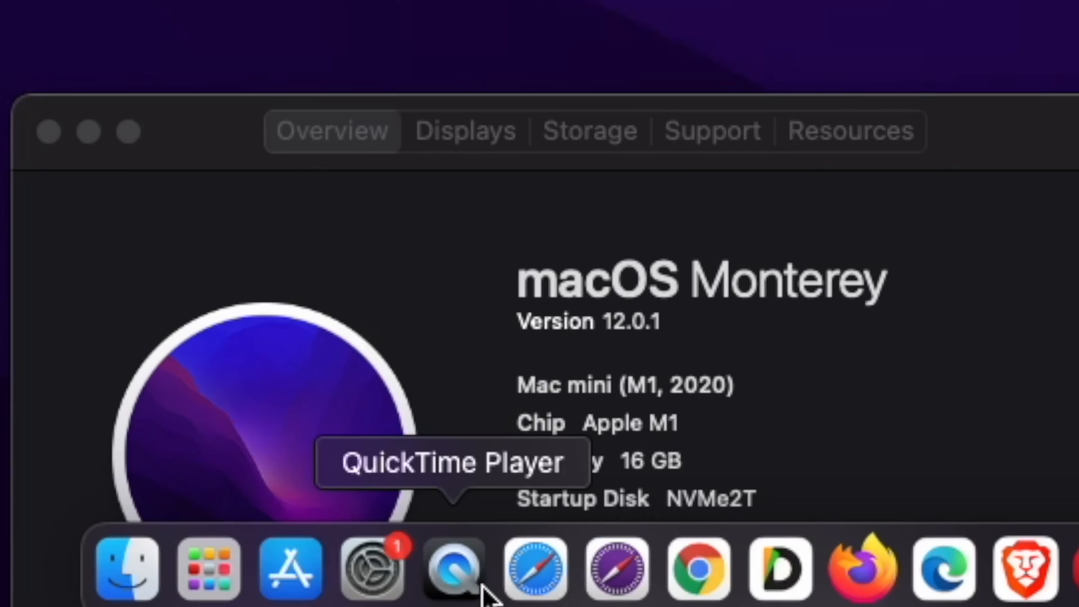
mouse_move(535, 570)
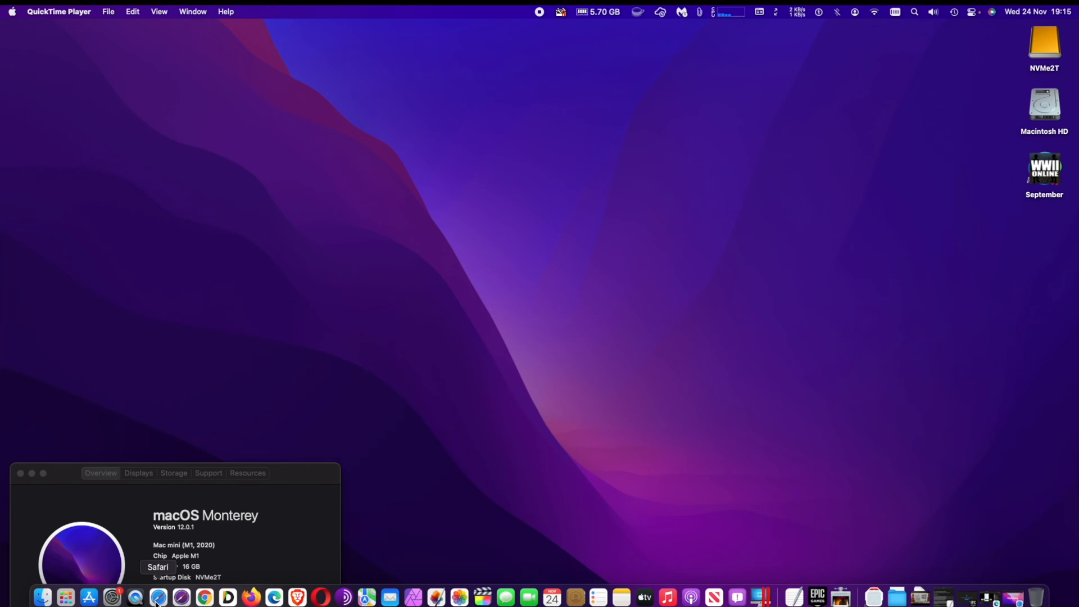
Bring up the Safari window showing Apple's macOS Monterey page via the Dock
click(135, 598)
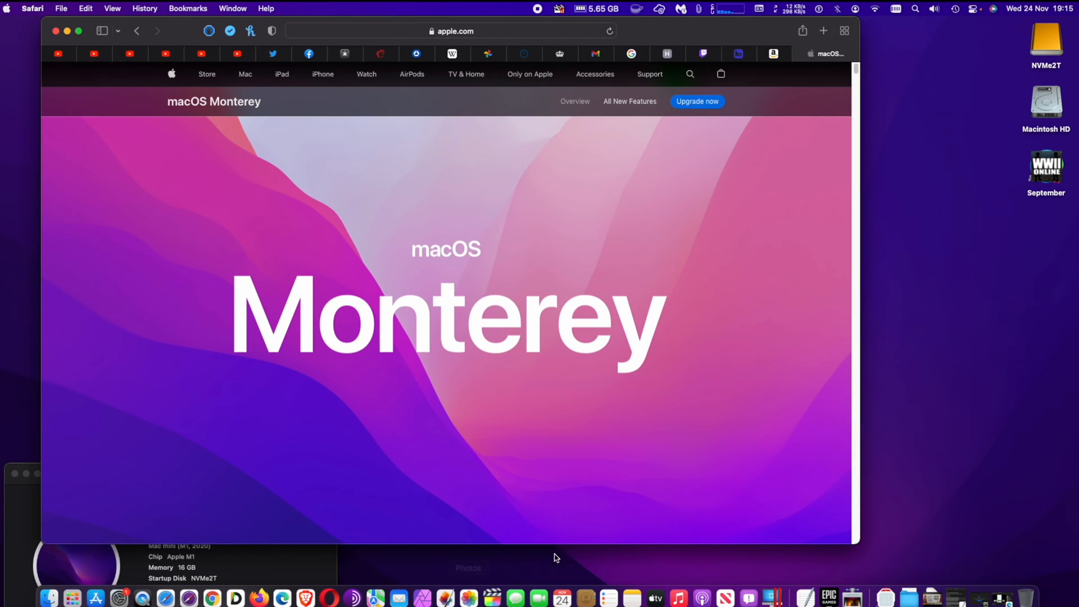
mouse_move(447, 484)
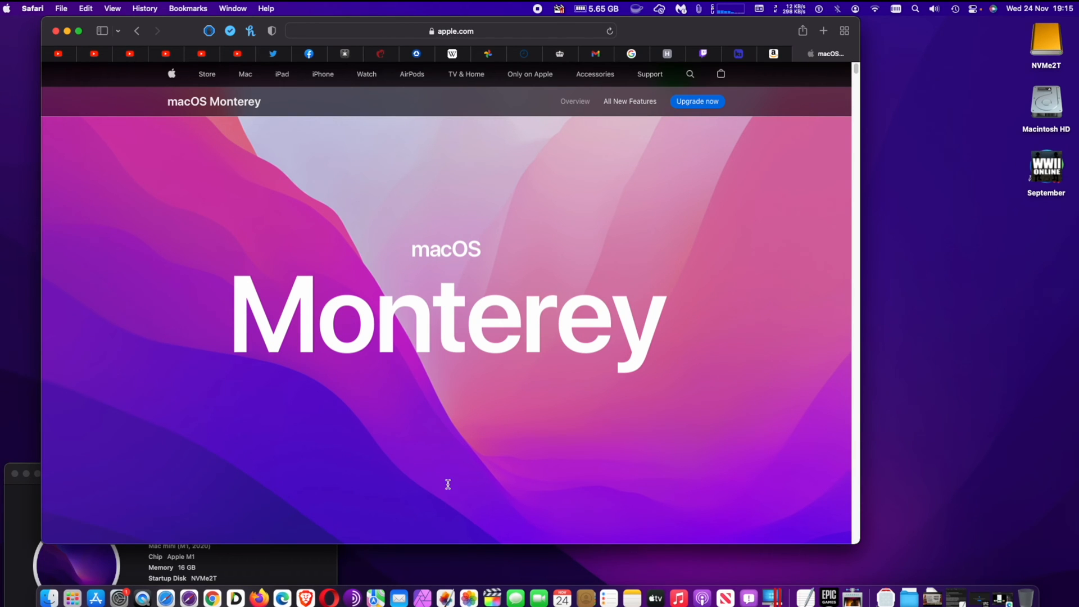
mouse_move(3, 54)
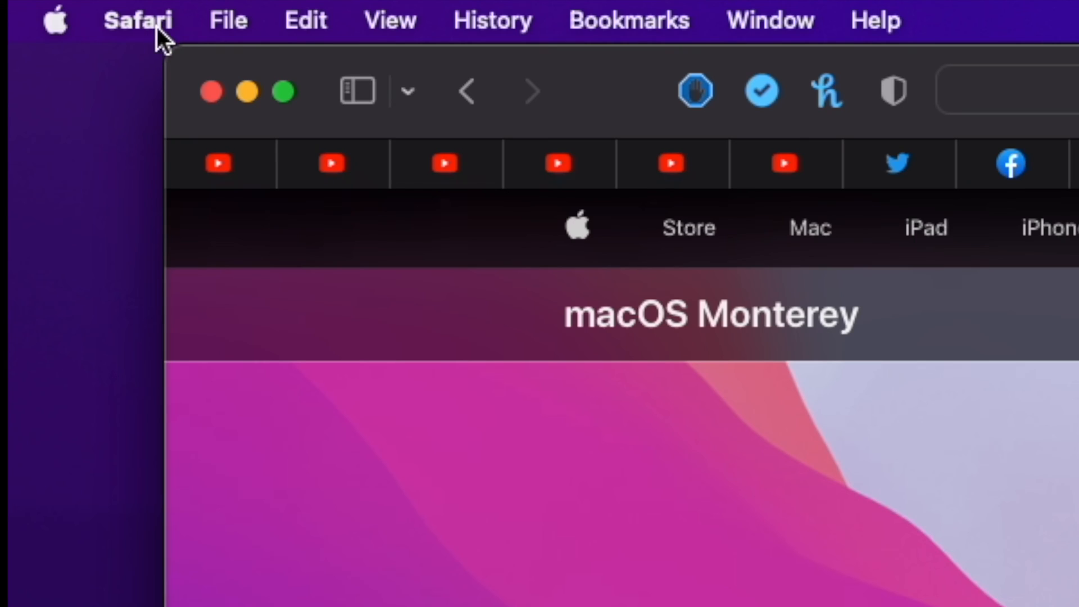
Show Safari's application menu from the menu bar
click(138, 19)
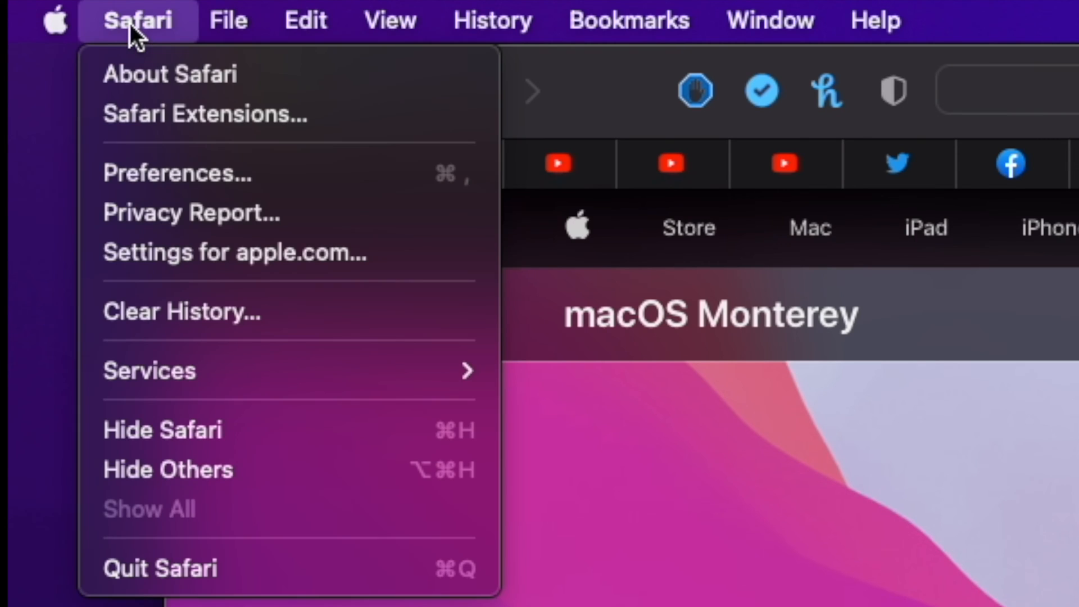
mouse_move(171, 74)
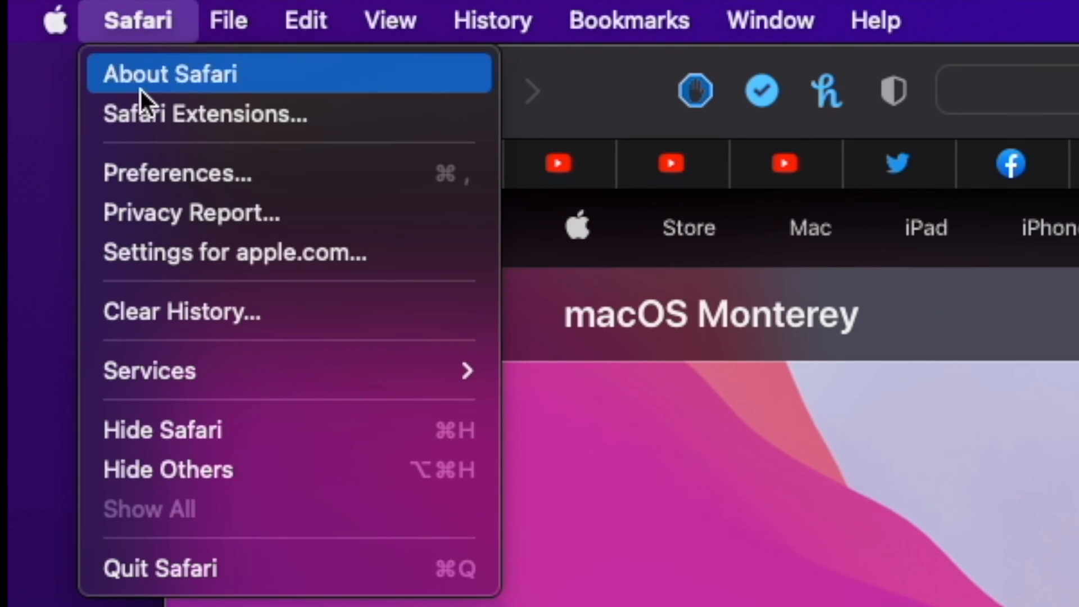
mouse_move(176, 174)
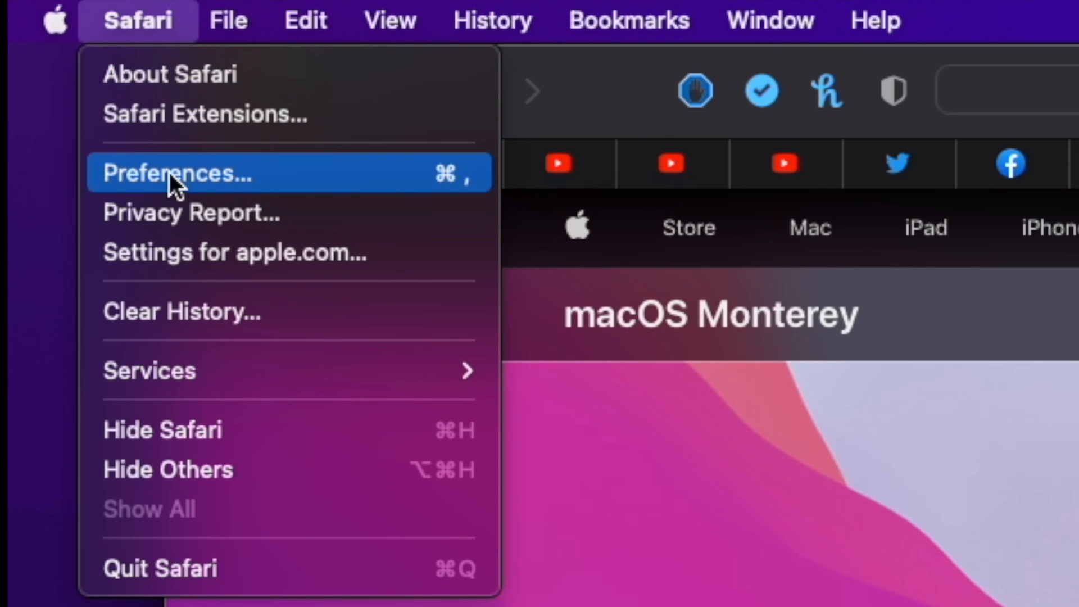
mouse_move(203, 186)
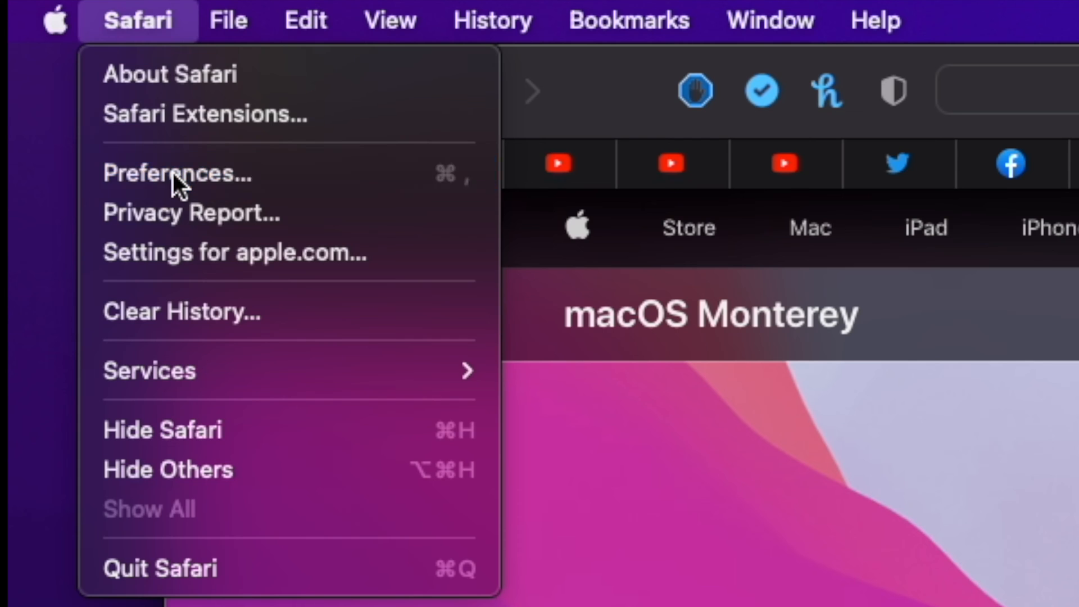
In Preferences > Tabs, choose the Compact tab layout and close Preferences
click(178, 175)
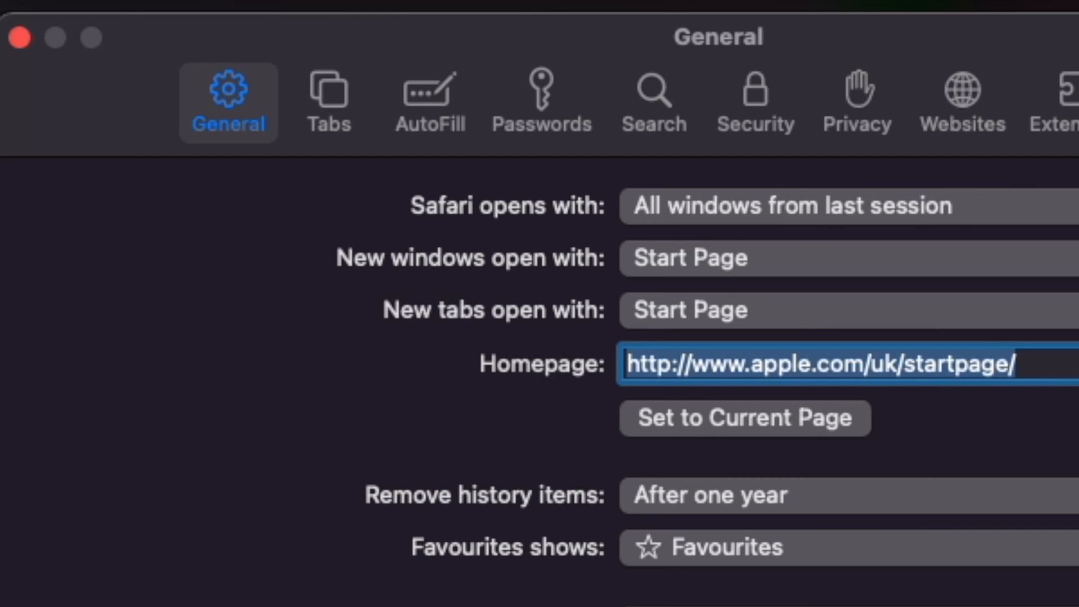
mouse_move(329, 102)
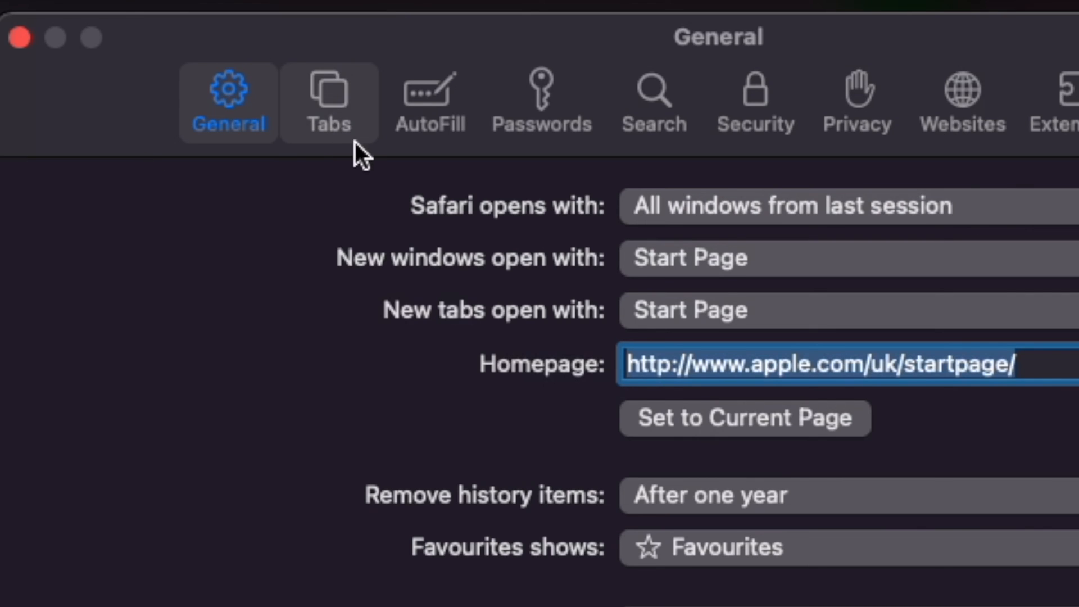
click(329, 102)
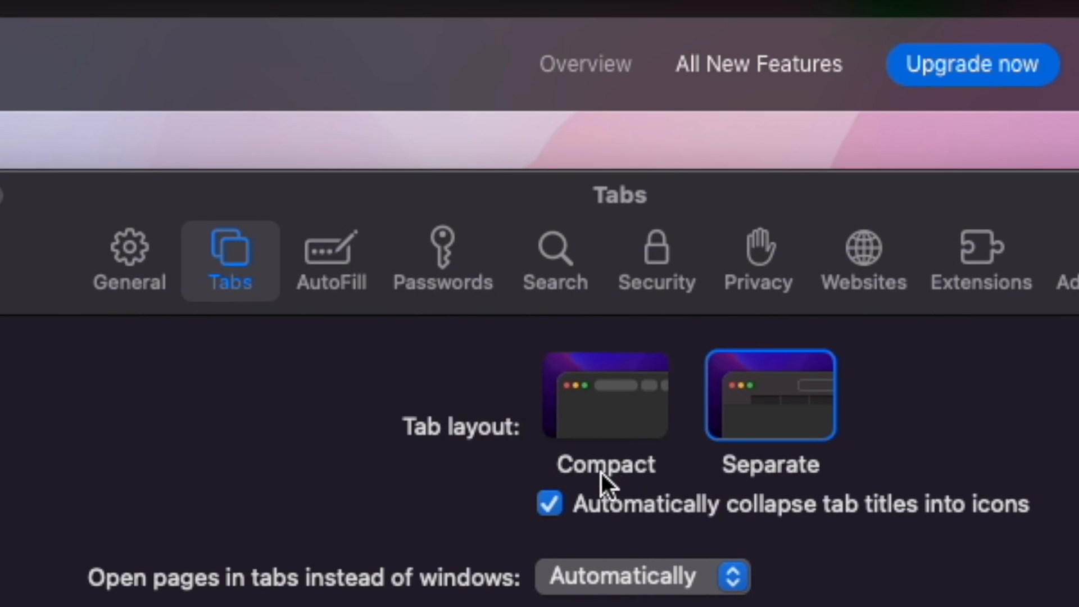
click(604, 395)
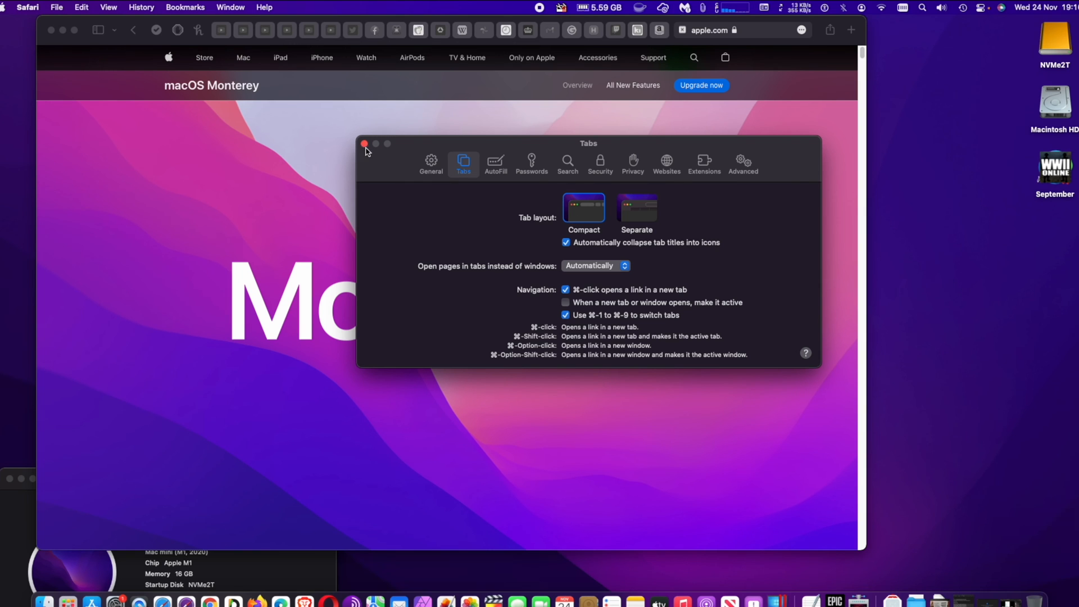
click(364, 144)
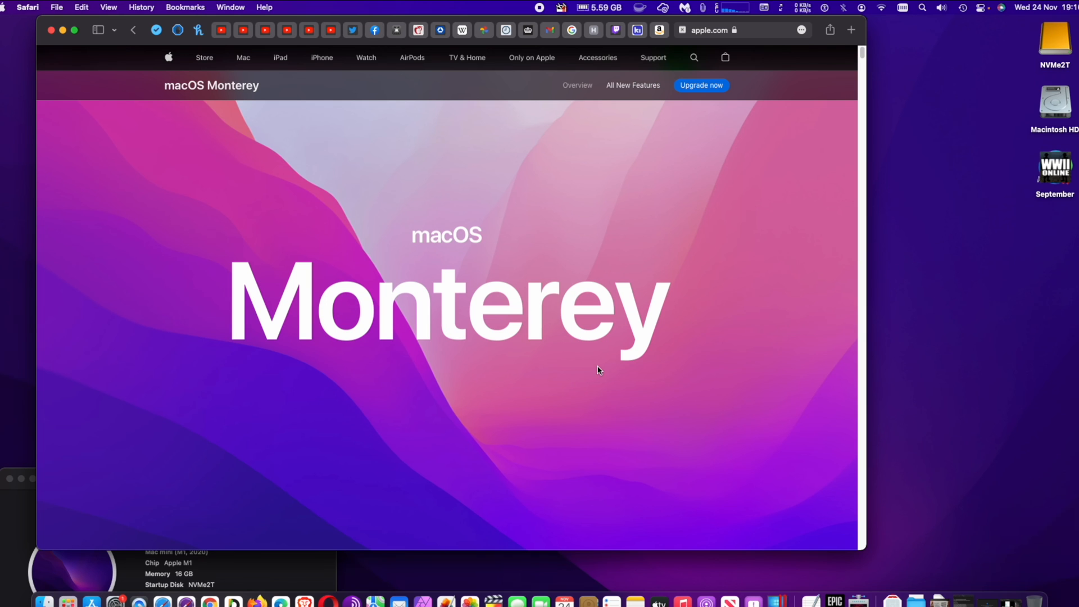